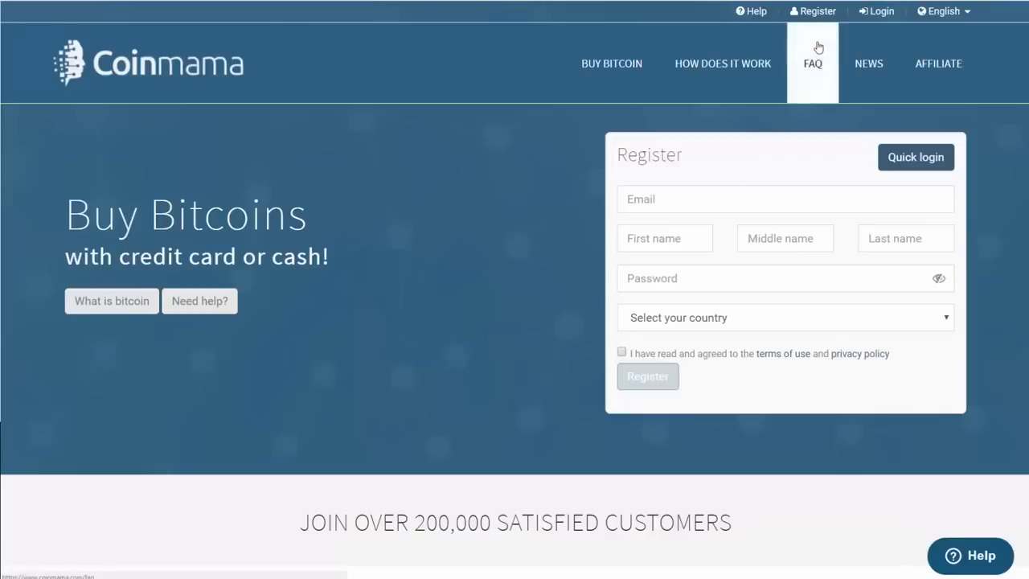
mouse_move(217, 77)
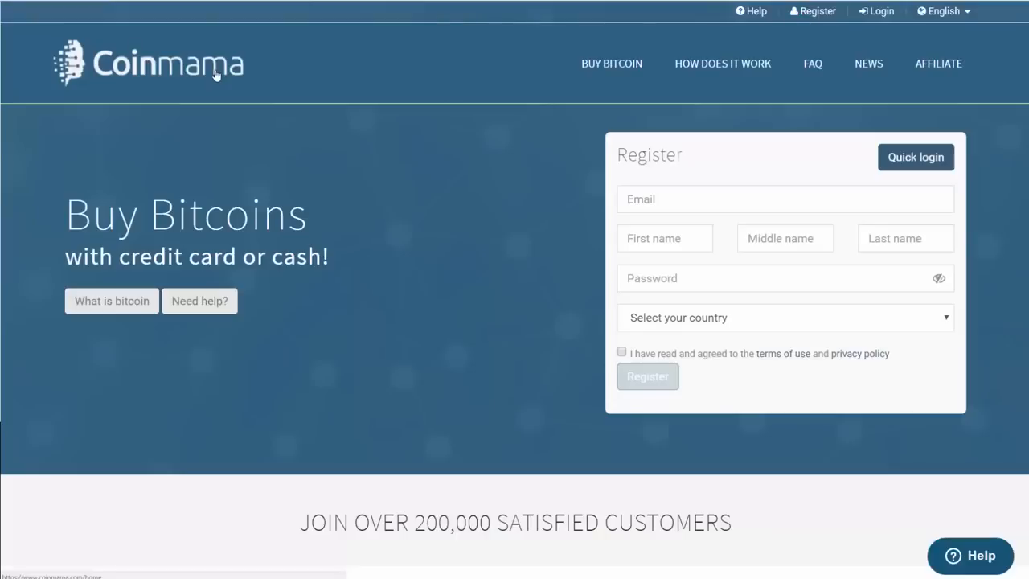
mouse_move(584, 46)
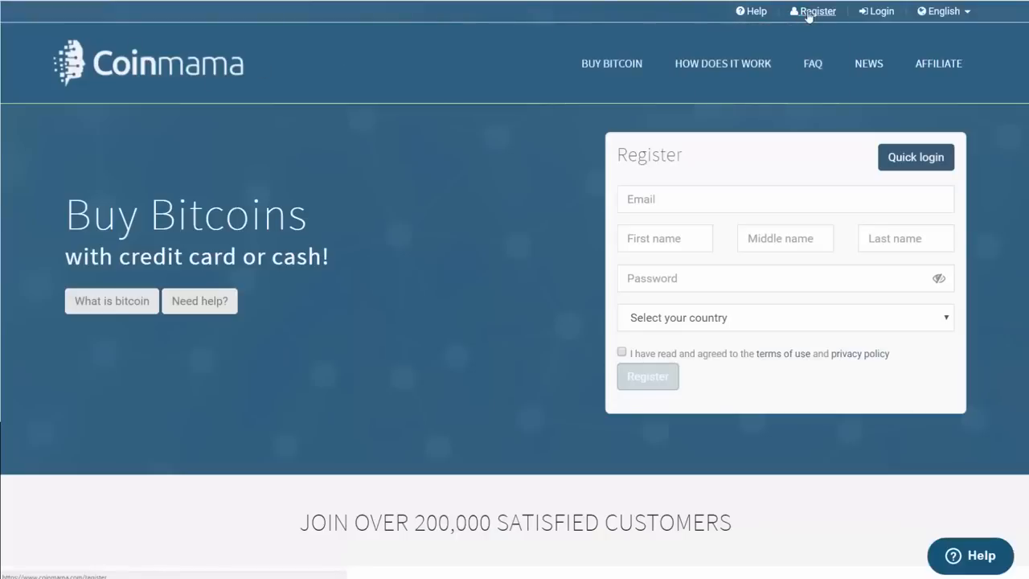
Register a new Coinmama account, landing on an empty My Orders page.
left_click(817, 10)
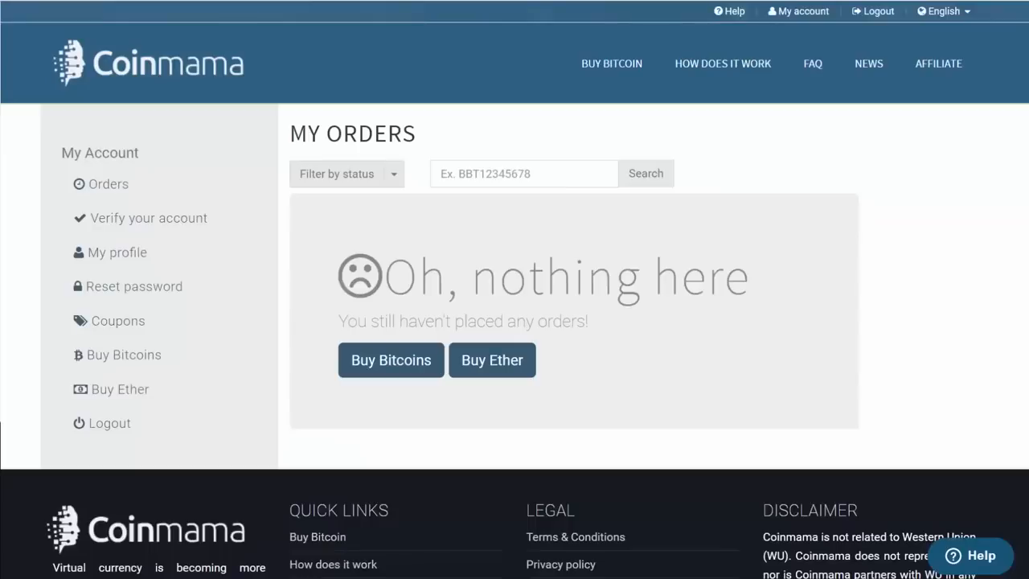
mouse_move(304, 344)
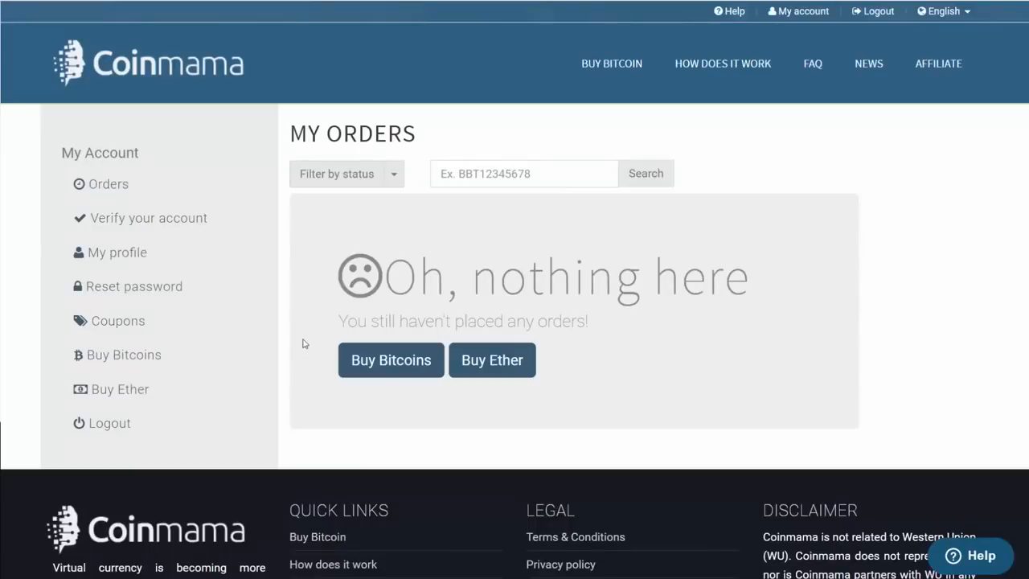
mouse_move(188, 176)
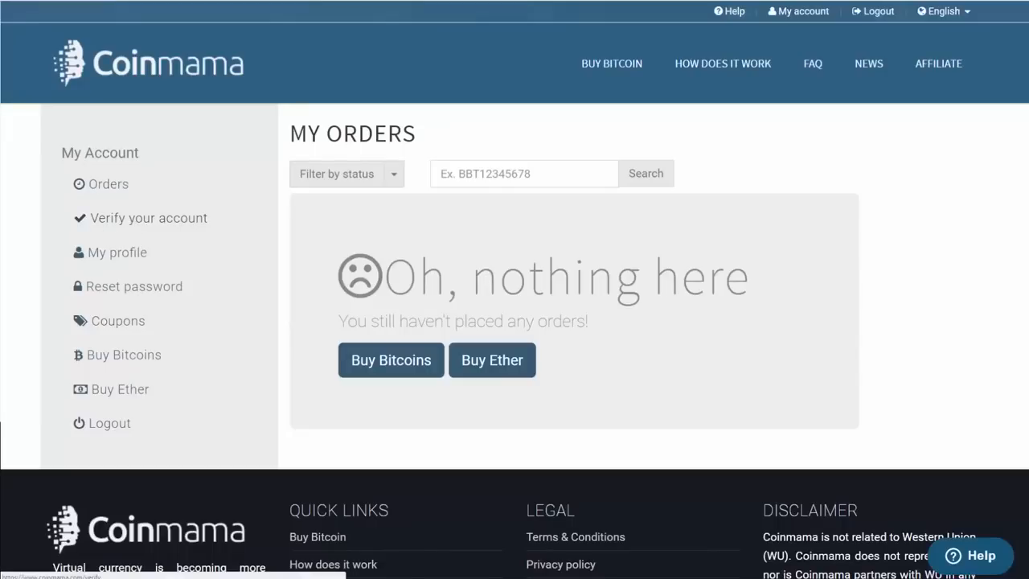
Submit the personal details form to reach VERIFIED (Up to $150) status.
left_click(149, 218)
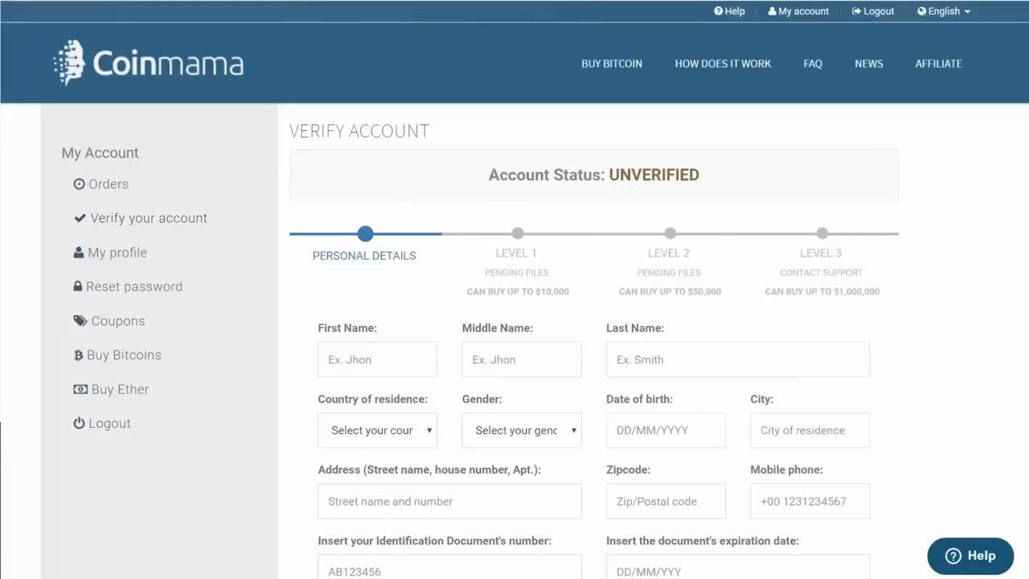
mouse_move(575, 189)
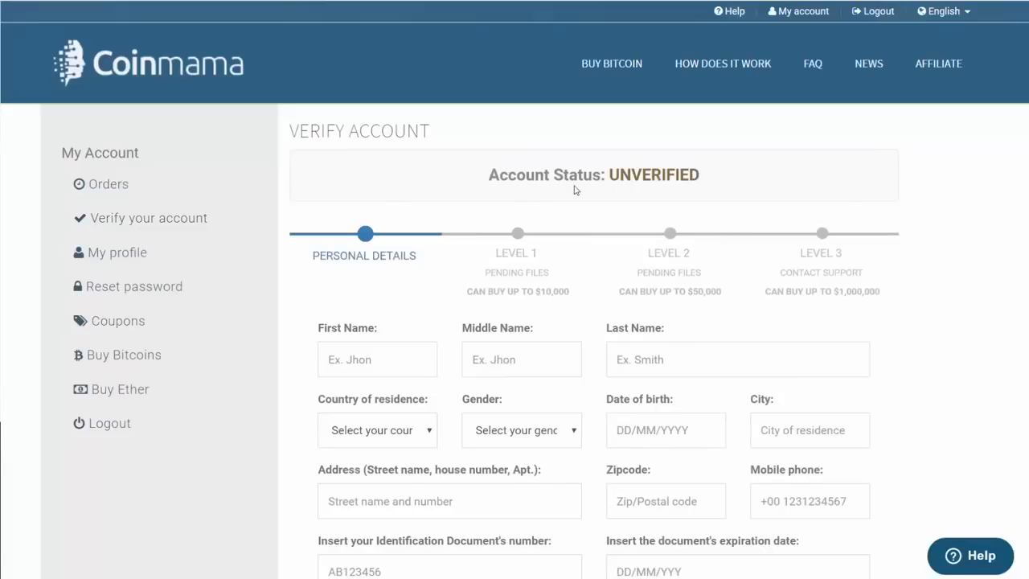
mouse_move(350, 246)
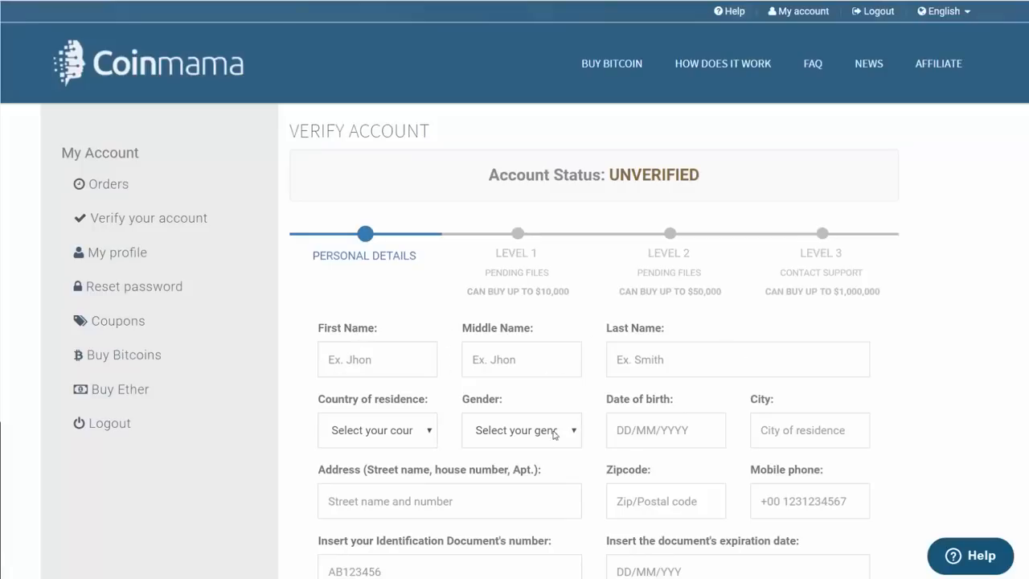
scroll("down", 3)
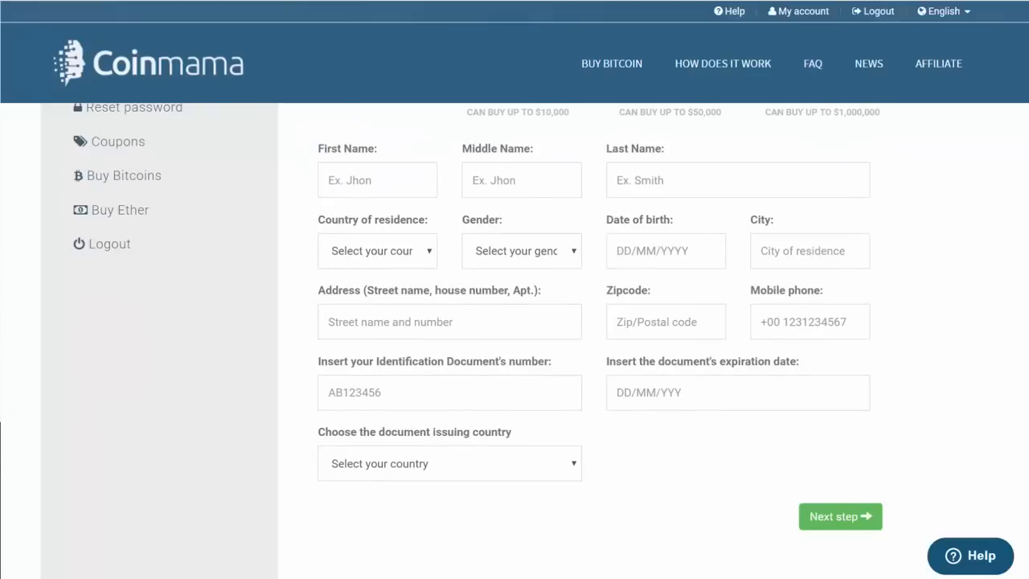
left_click(839, 517)
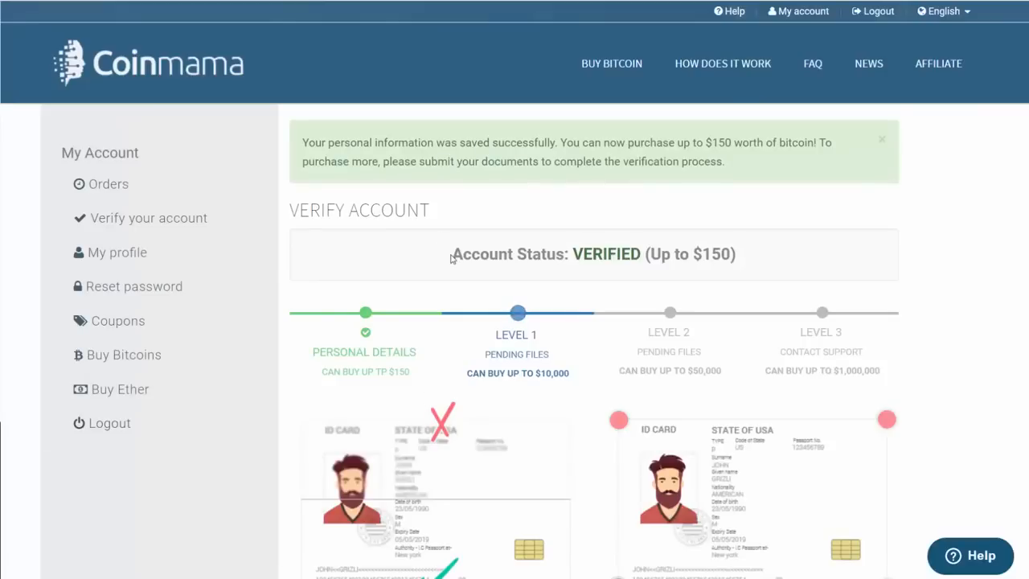
mouse_move(633, 261)
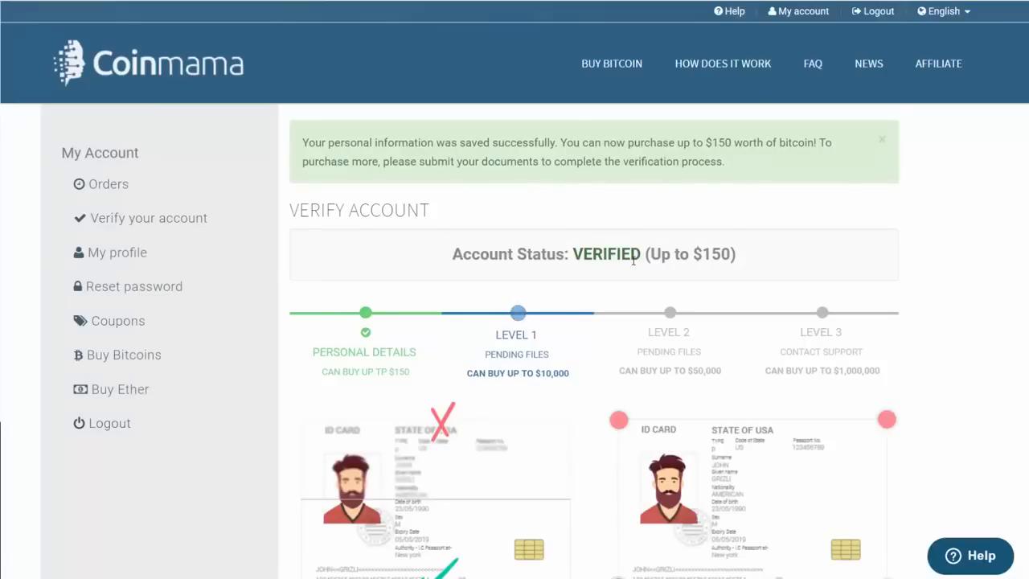
mouse_move(748, 255)
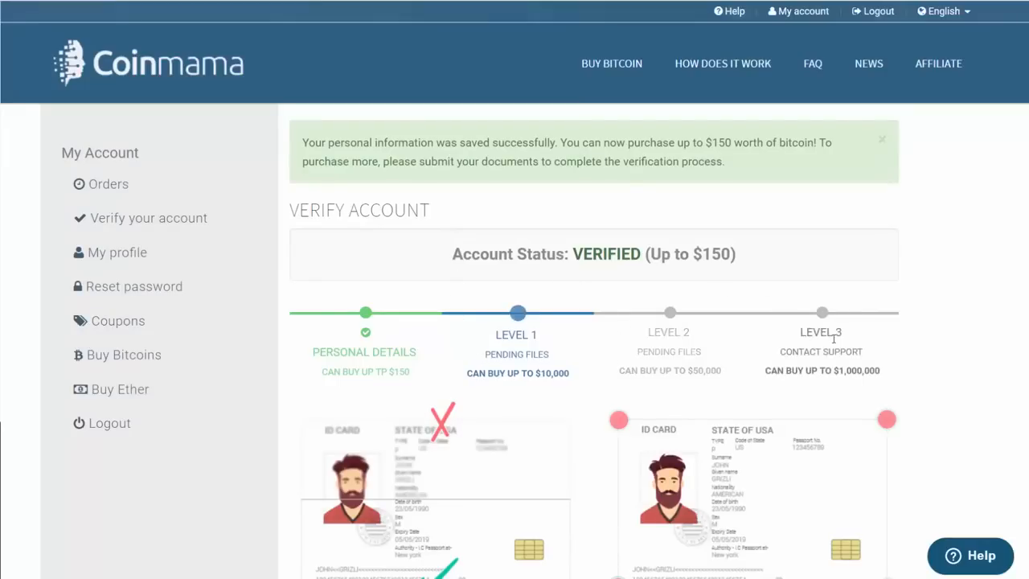
mouse_move(425, 323)
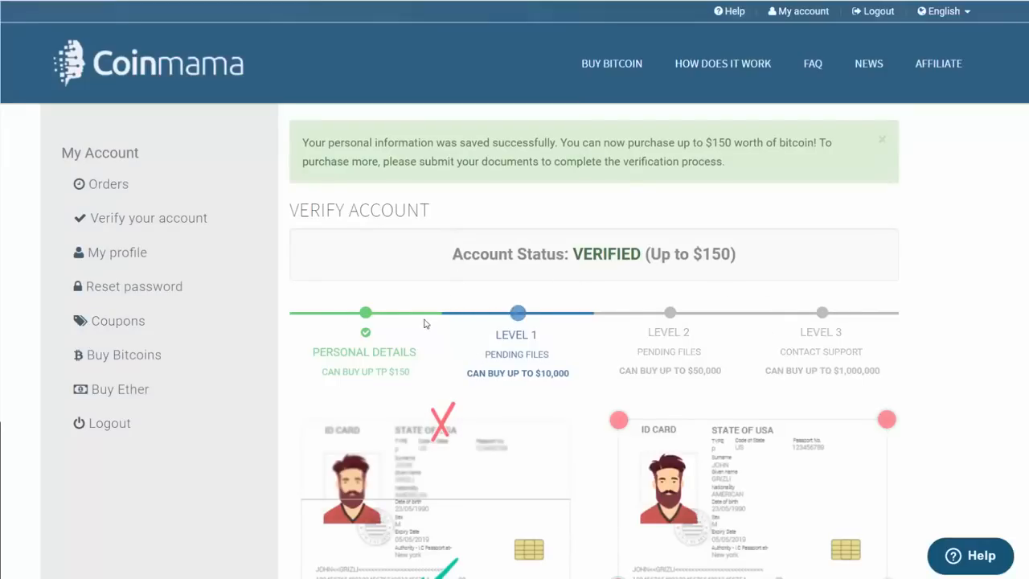
scroll("down", 3)
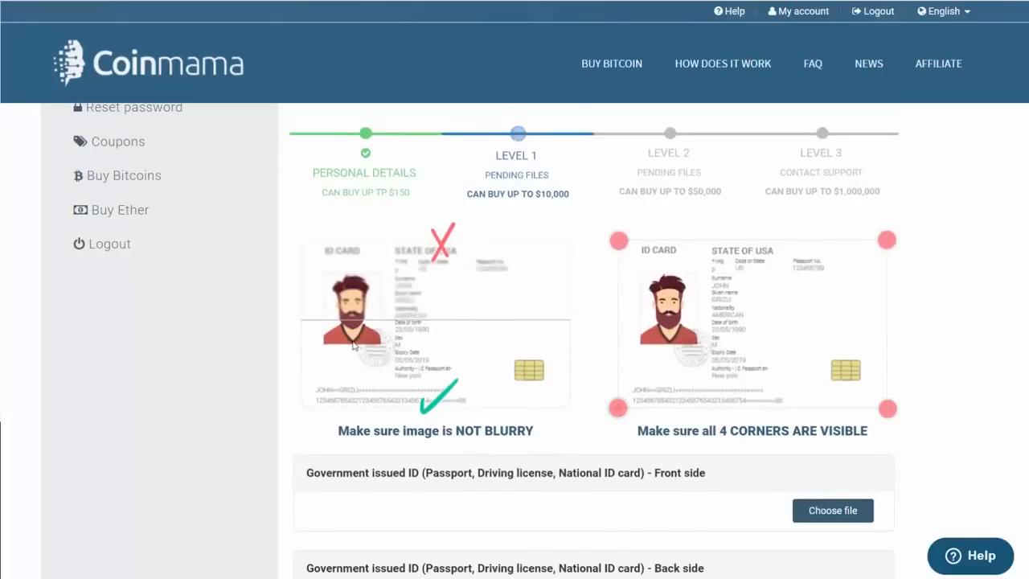
mouse_move(366, 459)
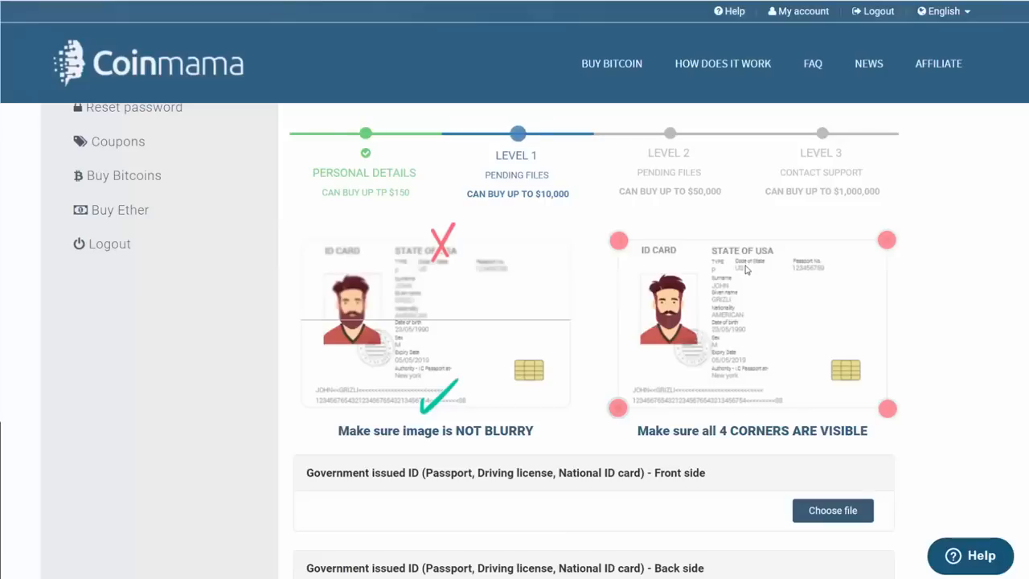
mouse_move(356, 296)
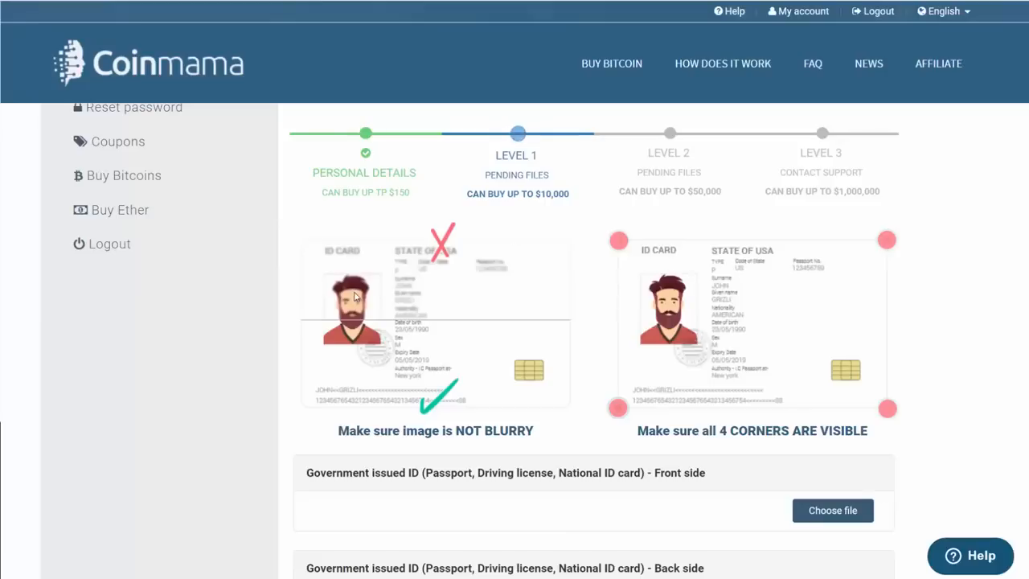
mouse_move(450, 302)
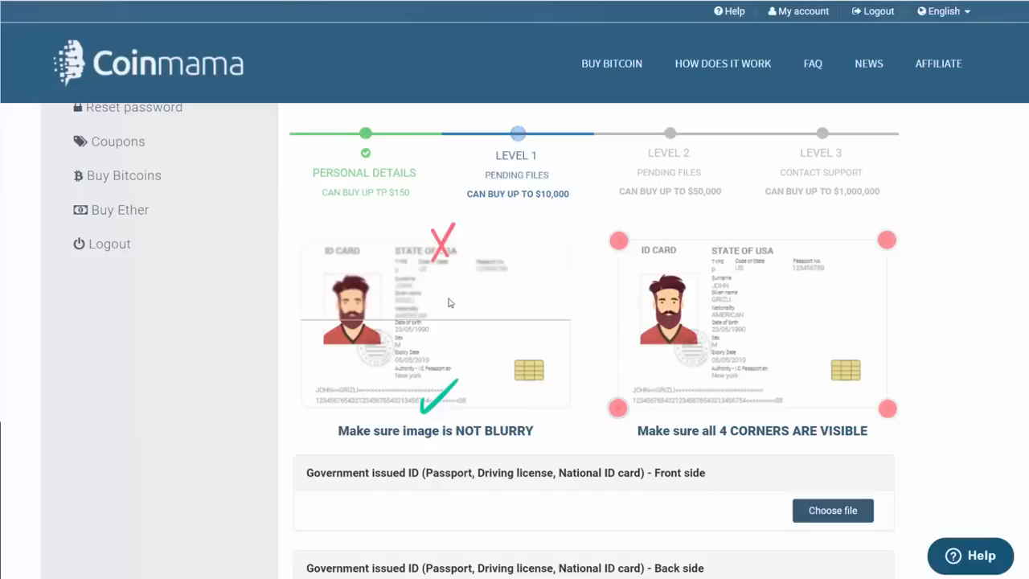
mouse_move(575, 404)
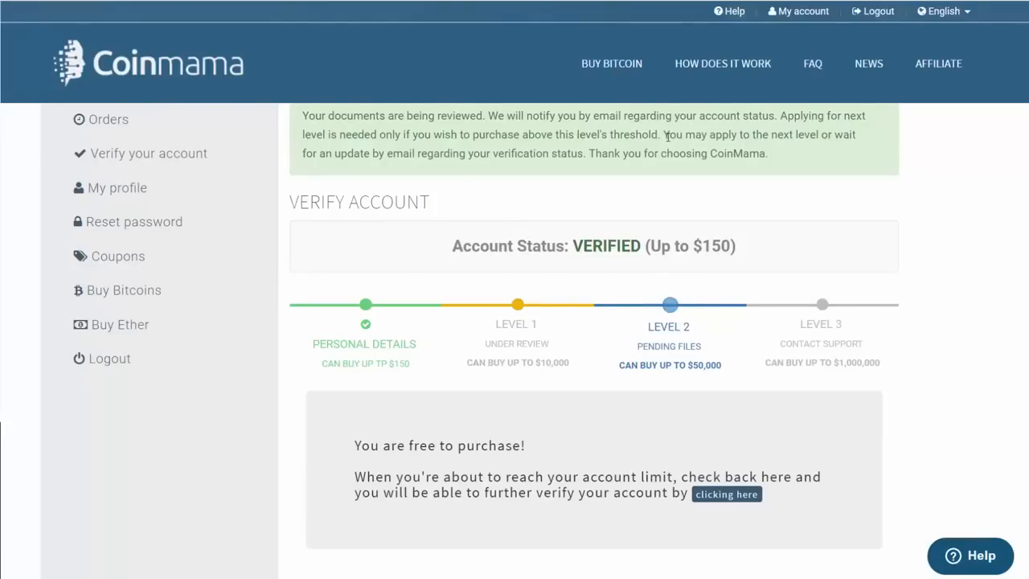
mouse_move(344, 173)
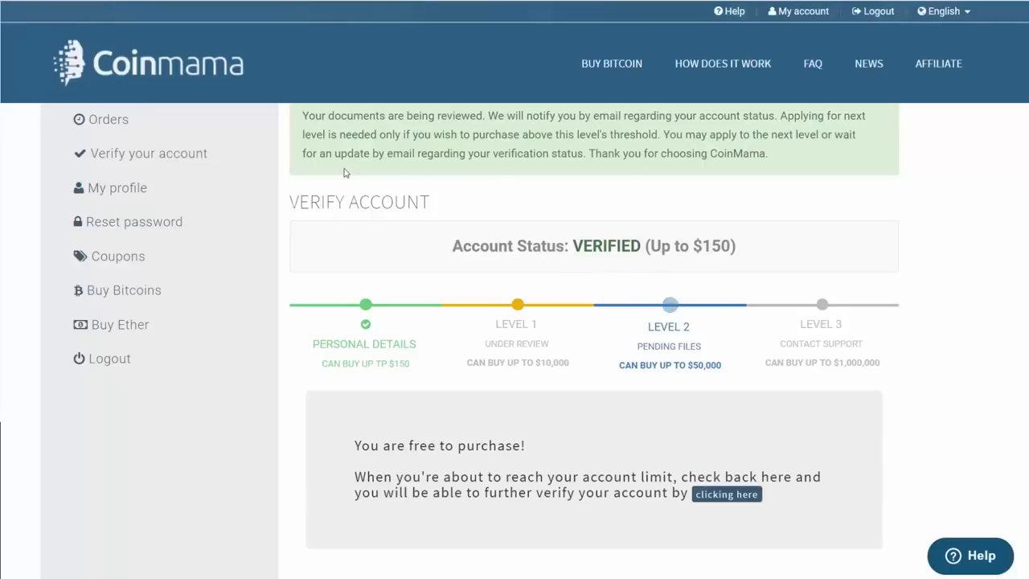
mouse_move(494, 169)
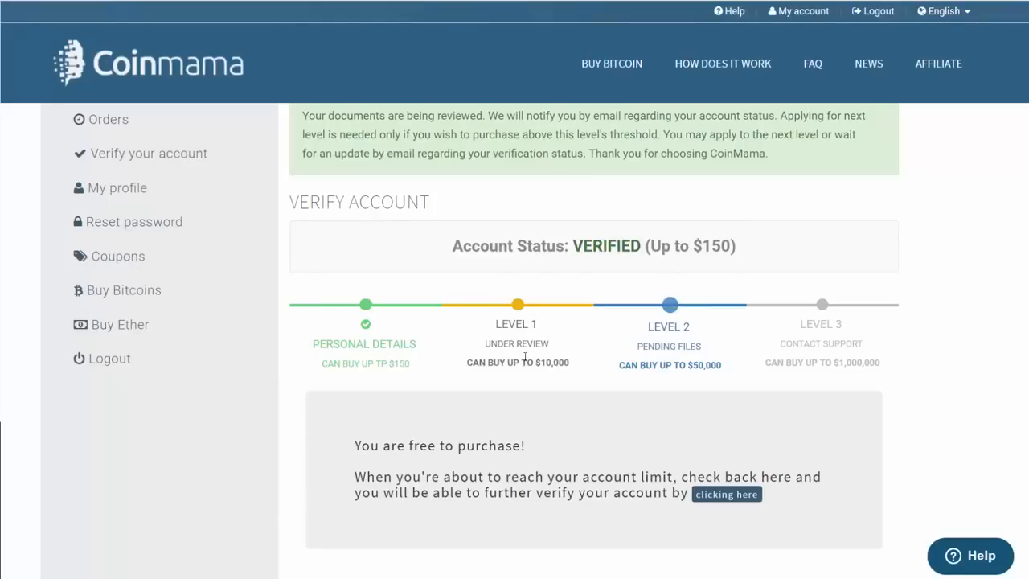
mouse_move(491, 449)
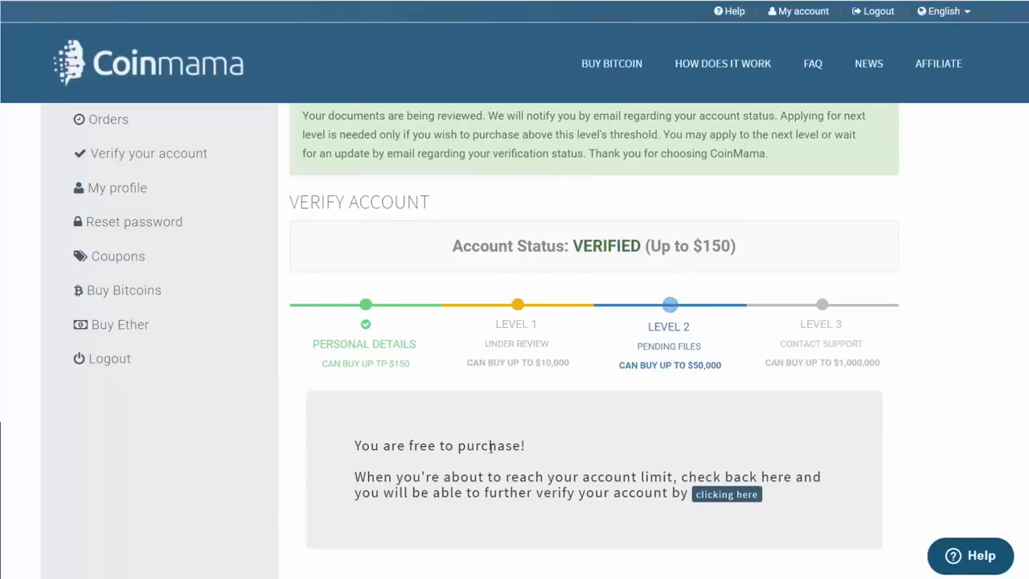
mouse_move(452, 418)
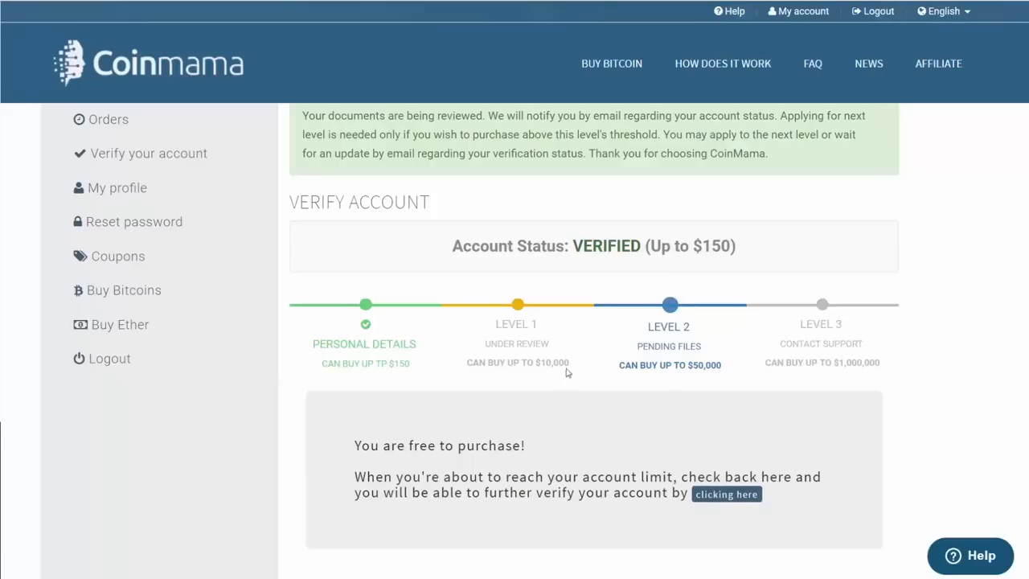
mouse_move(276, 427)
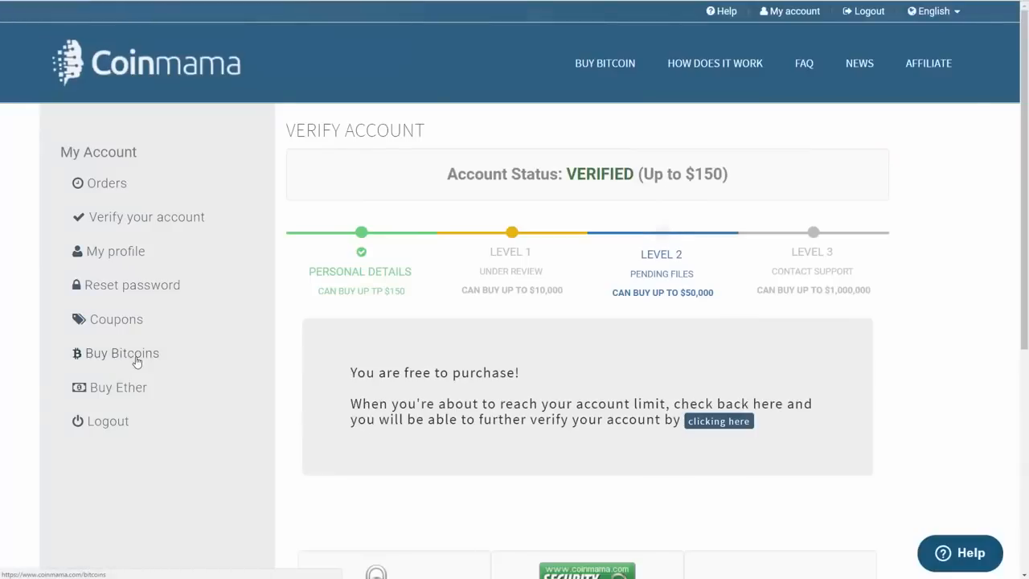
Enter a custom $100 (0.077224 BTC) amount and submit the Bitcoin purchase.
left_click(122, 353)
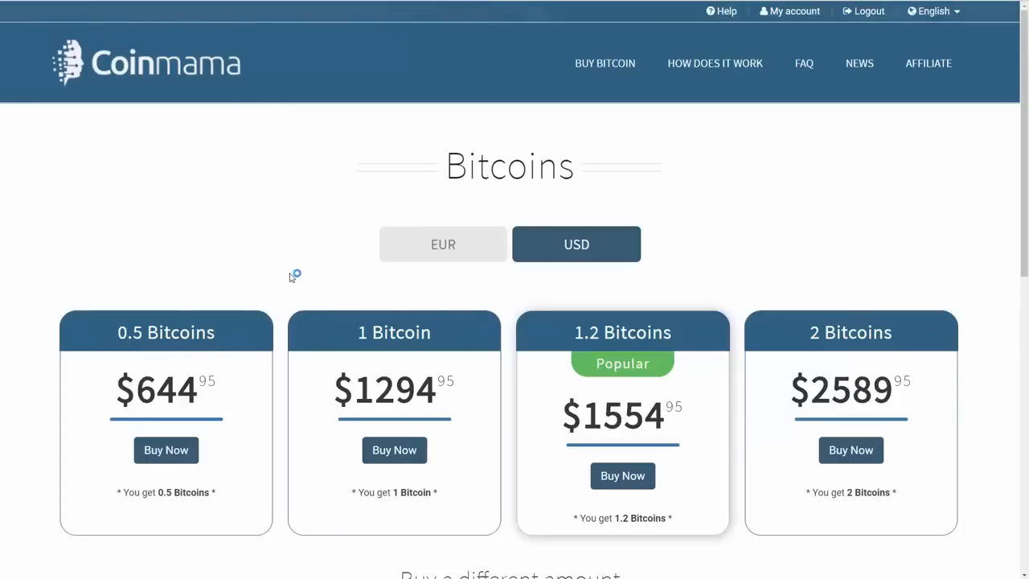
mouse_move(330, 347)
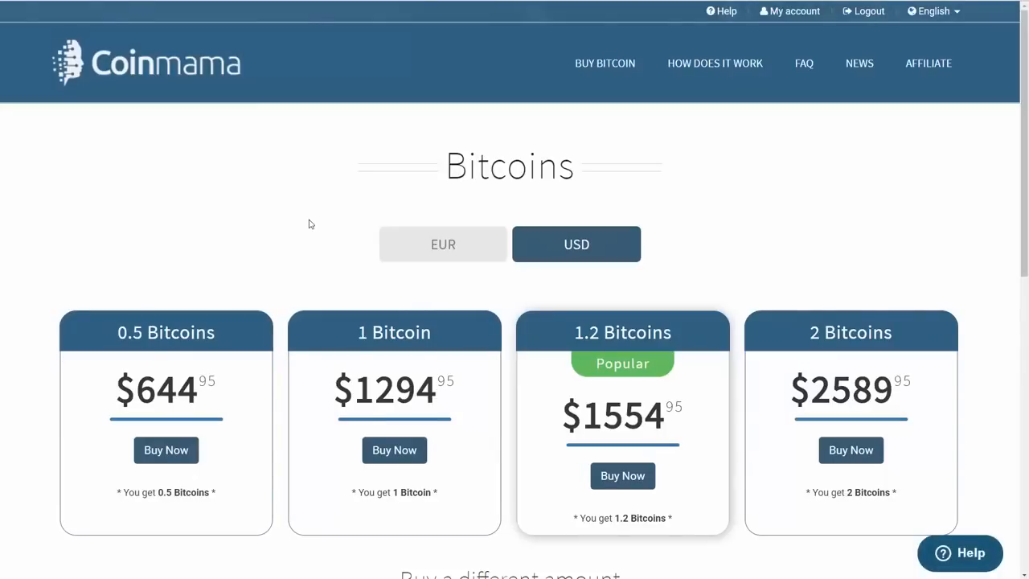
mouse_move(313, 230)
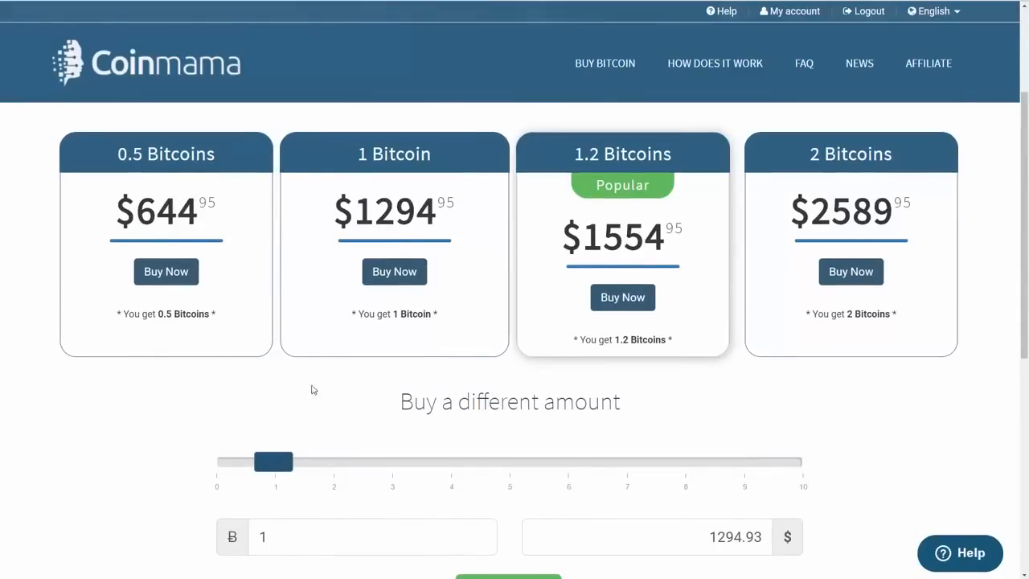
mouse_move(324, 435)
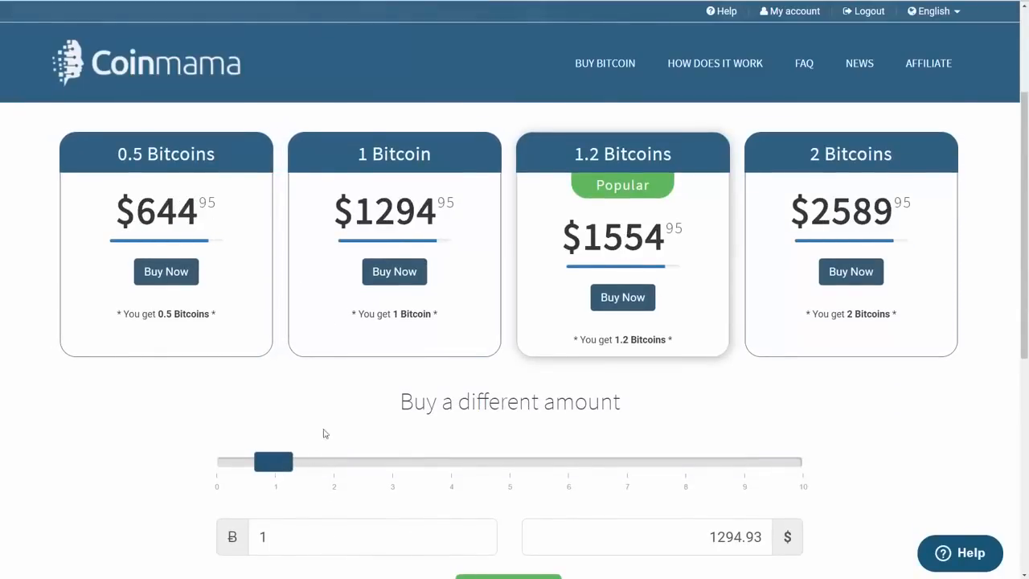
left_click_drag(275, 462, 334, 461)
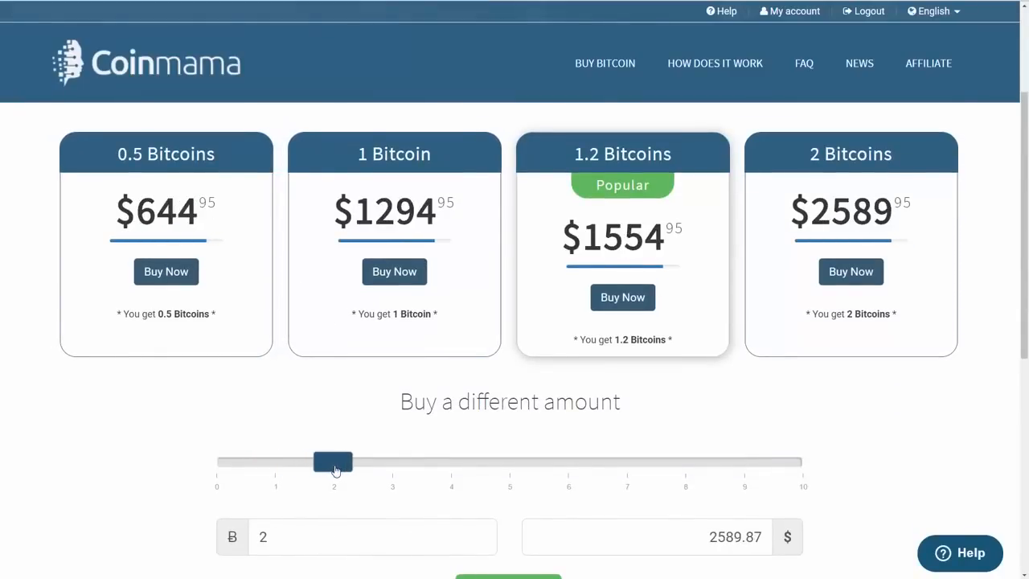
left_click_drag(333, 462, 299, 462)
type("100")
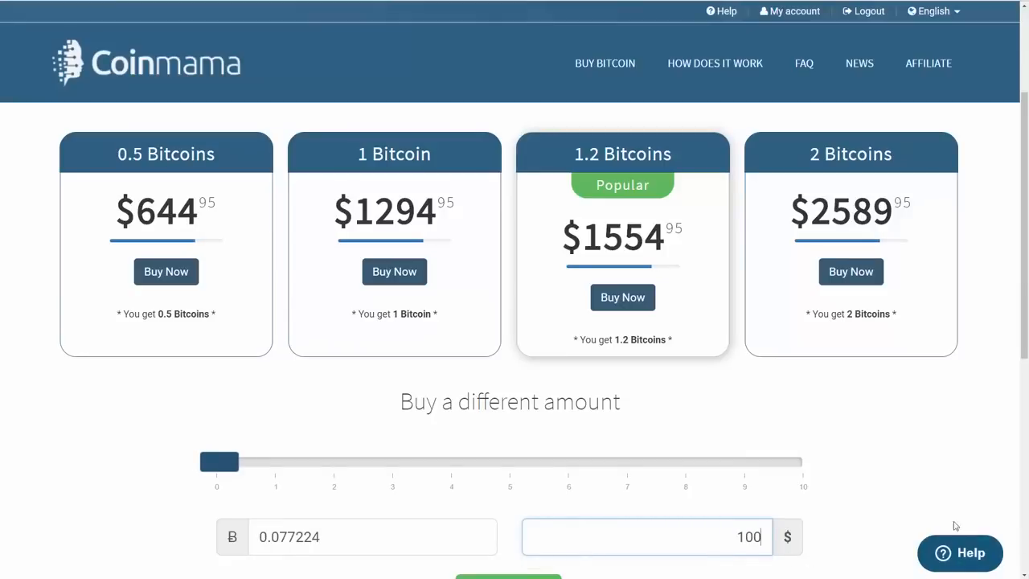
scroll("down", 3)
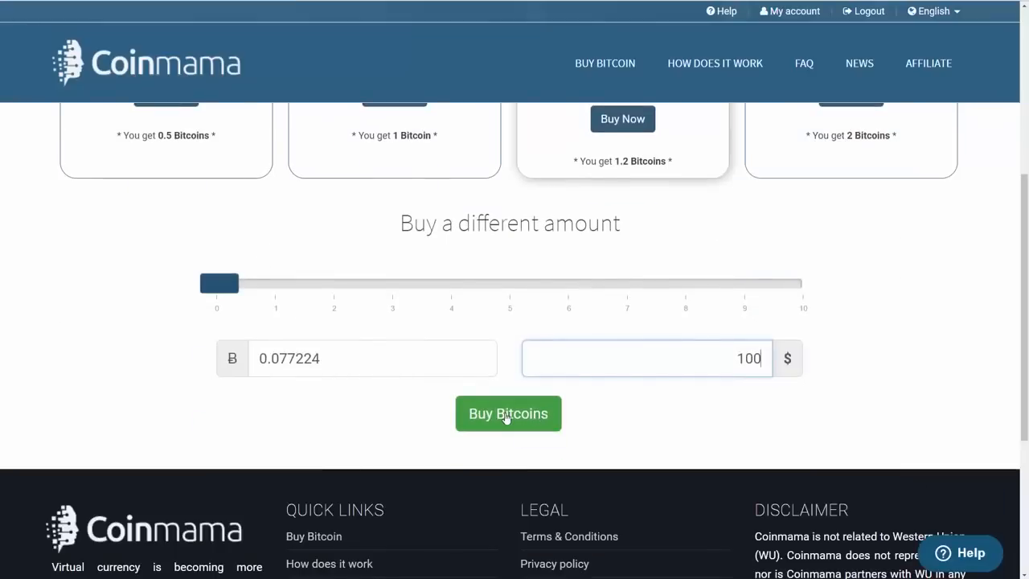
left_click(508, 414)
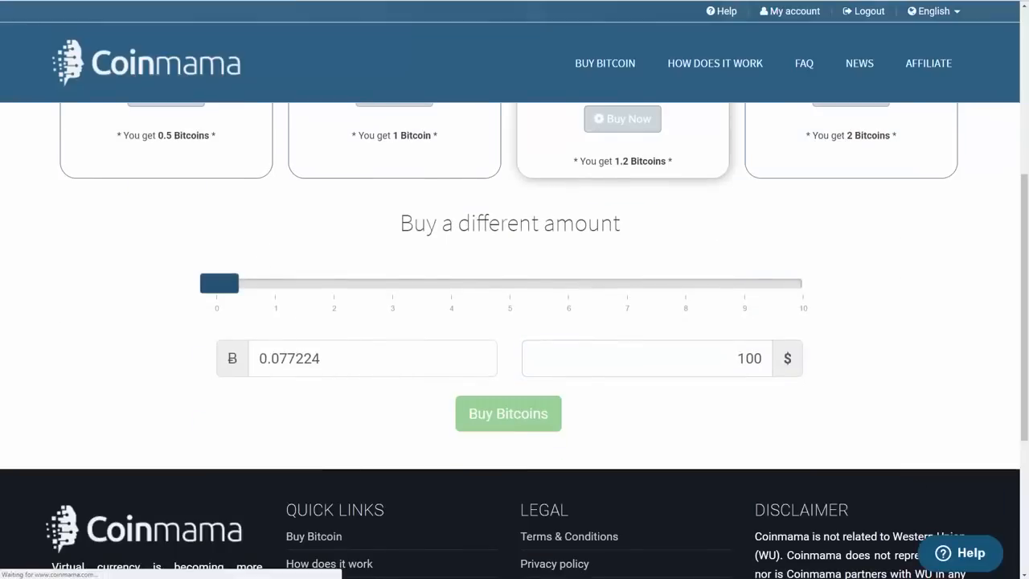
Choose credit card payment for the $100, 0.077224 BTC order.
left_click(508, 414)
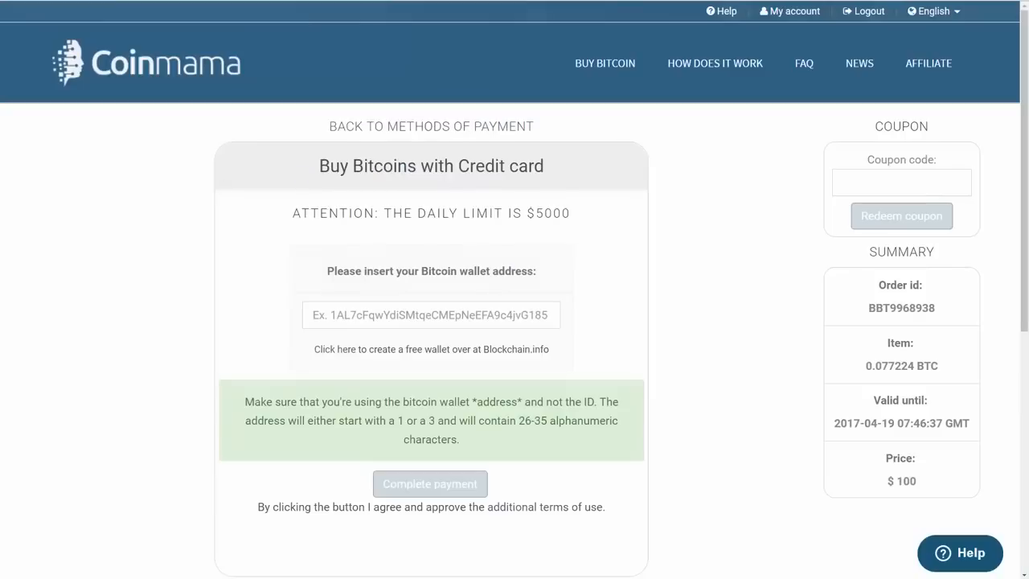
mouse_move(492, 450)
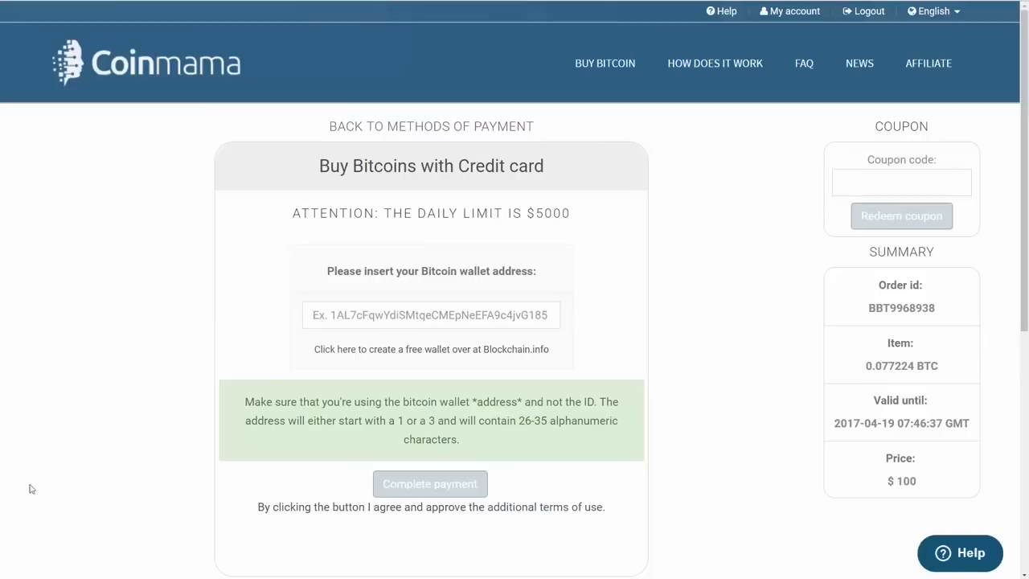
mouse_move(100, 300)
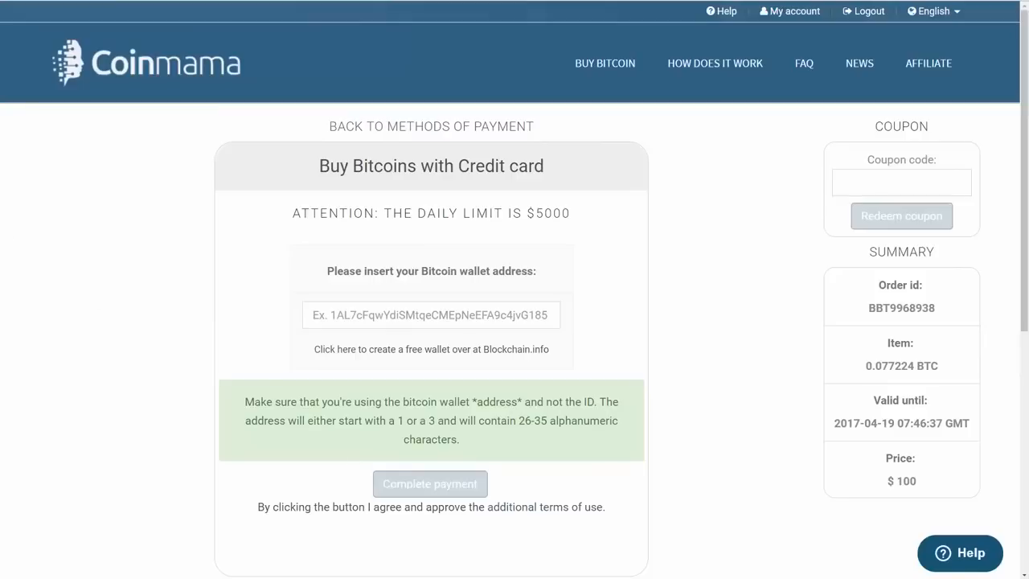
Continue to Simplex and submit the card payment with PAY NOW.
left_click(430, 484)
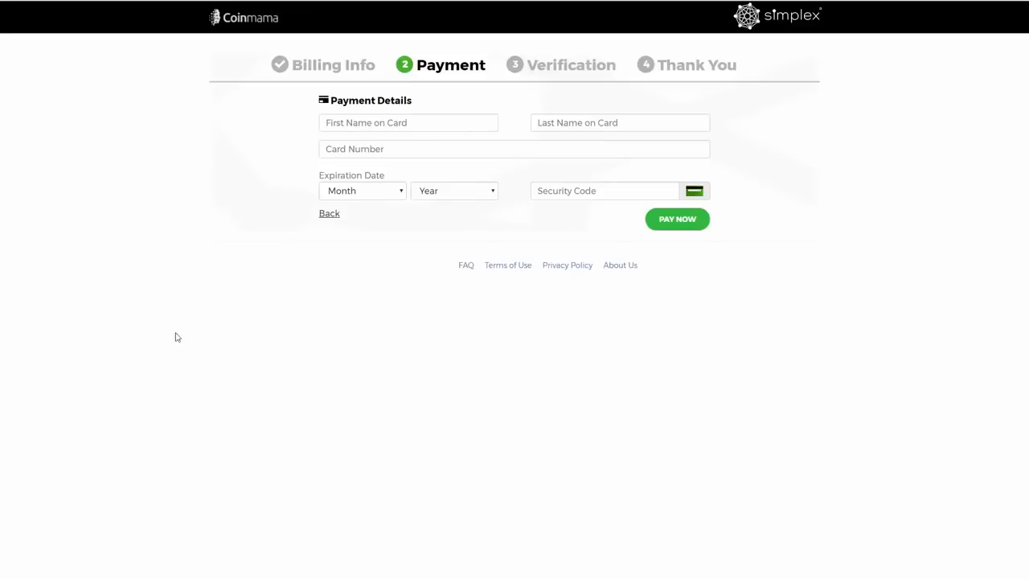
mouse_move(281, 72)
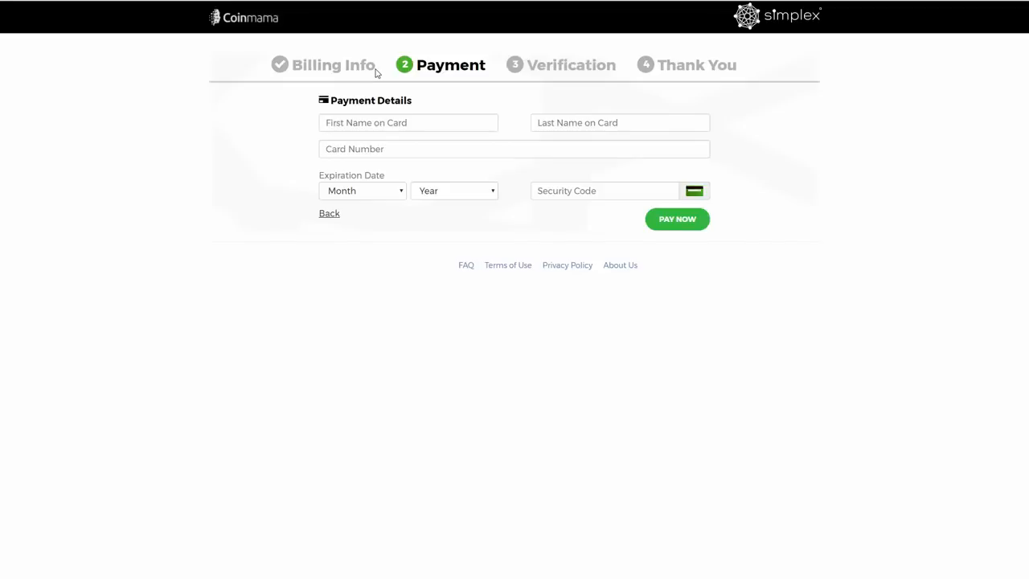
mouse_move(416, 67)
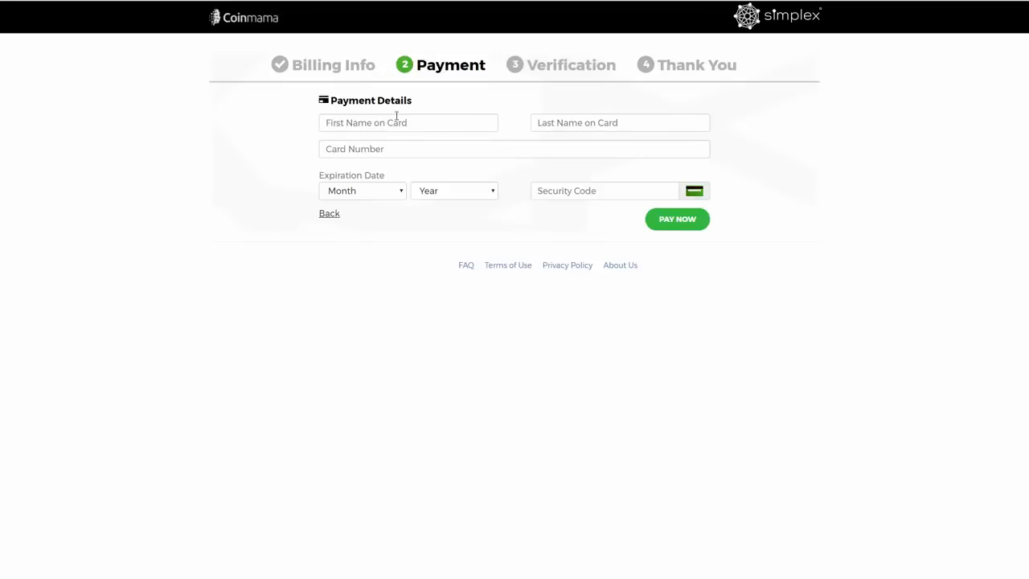
mouse_move(375, 69)
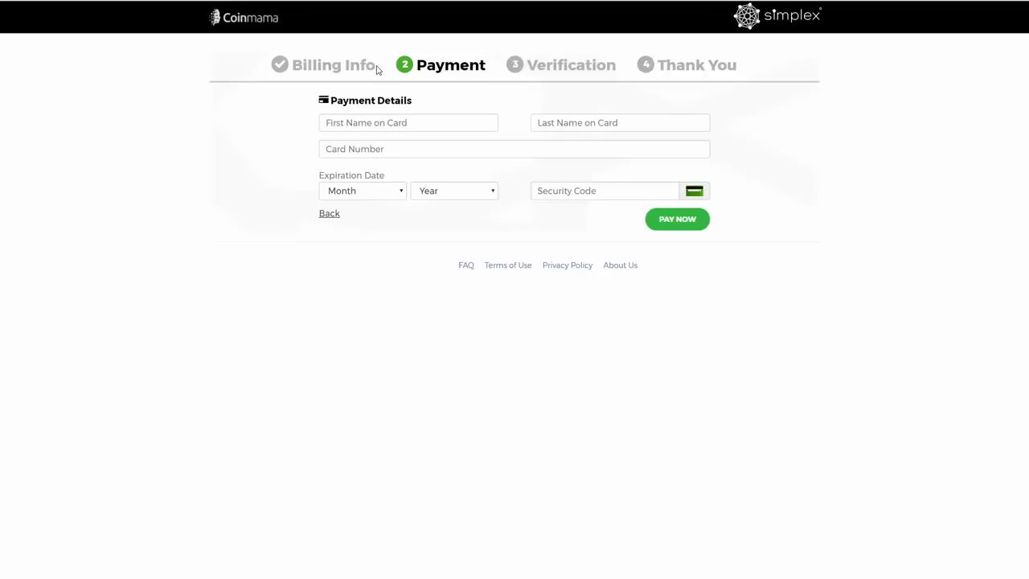
mouse_move(372, 101)
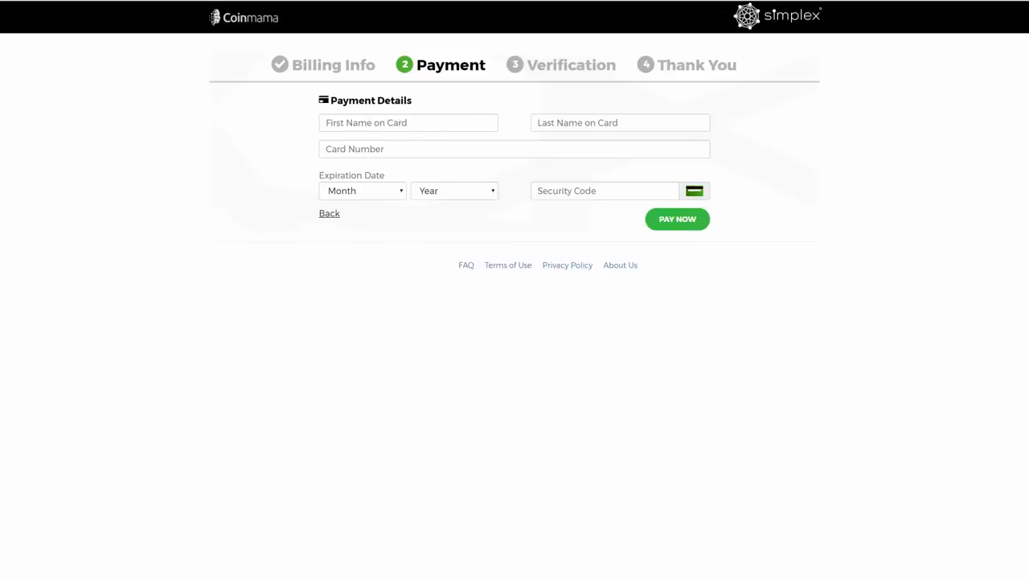
left_click(678, 219)
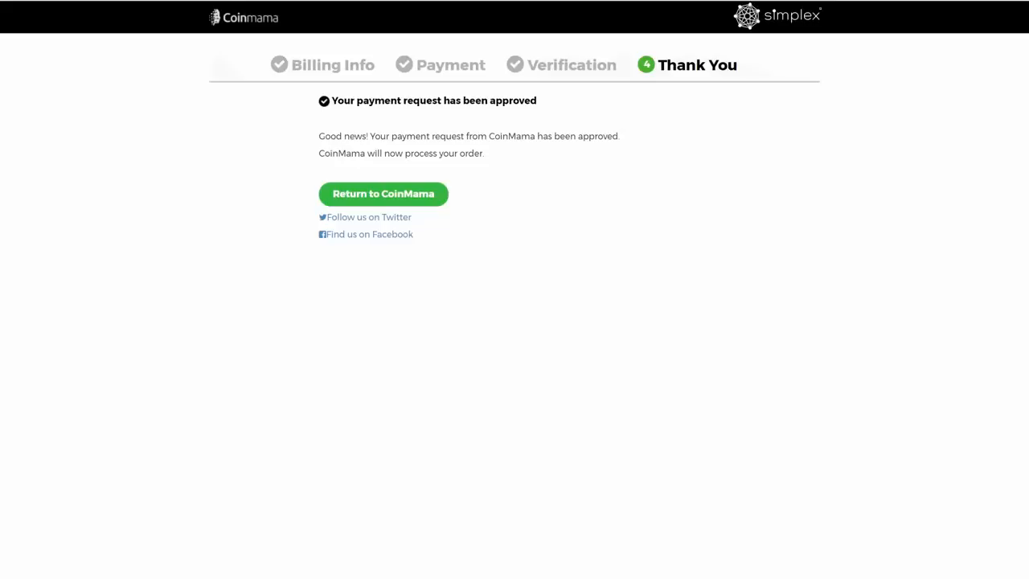
mouse_move(279, 288)
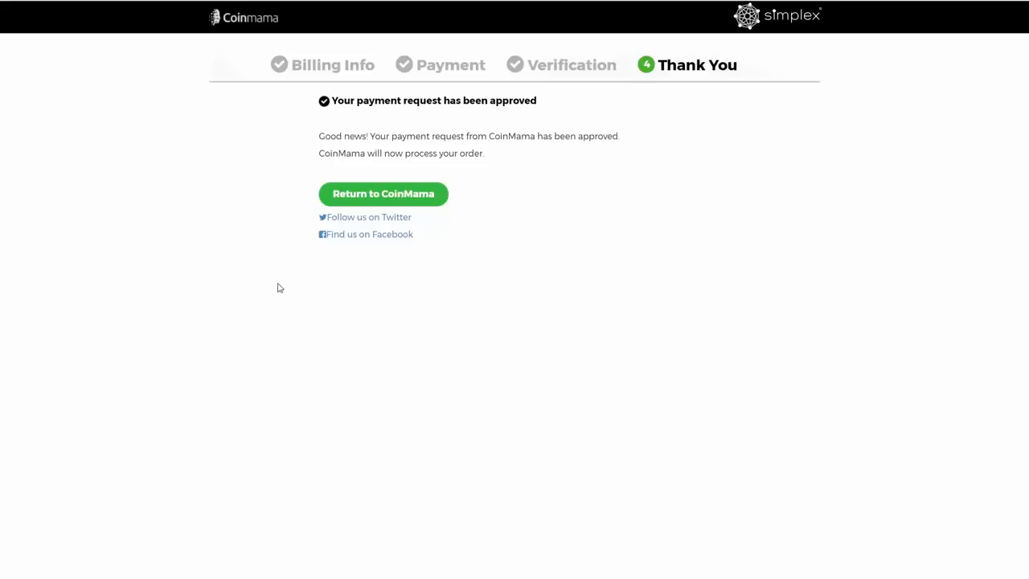
mouse_move(497, 150)
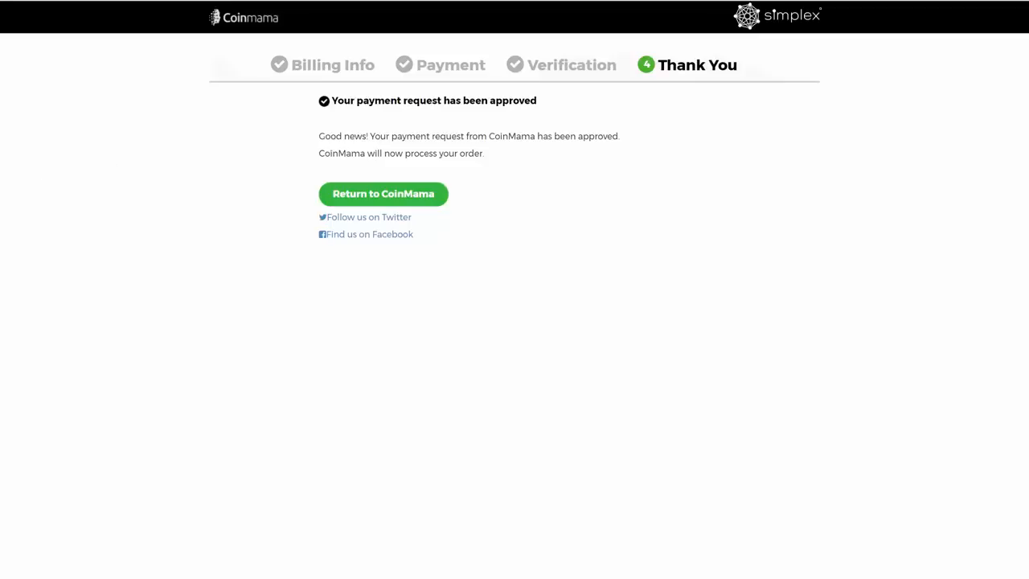
mouse_move(452, 263)
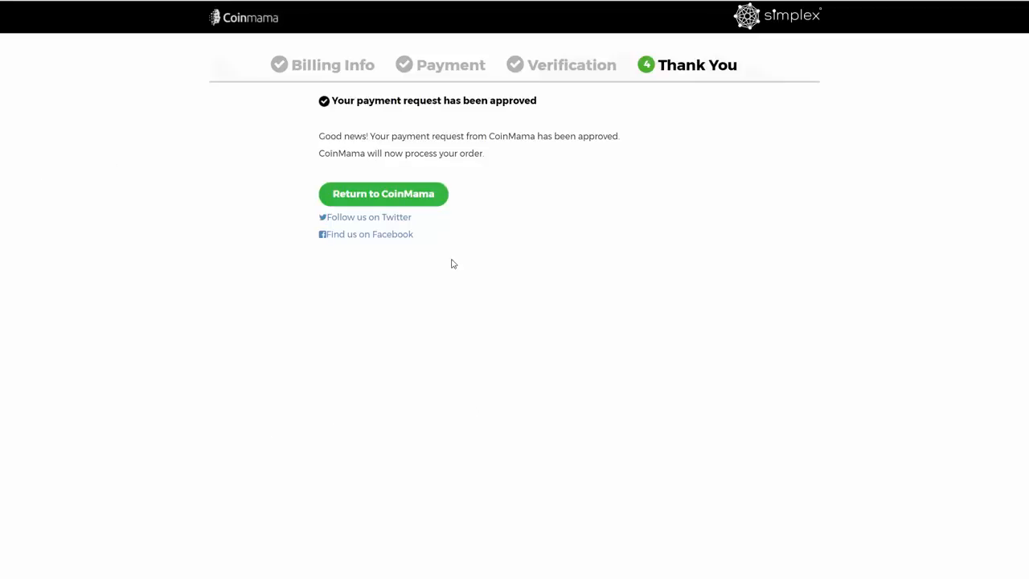
Return to CoinMama from Simplex's approved Thank You page.
left_click(383, 194)
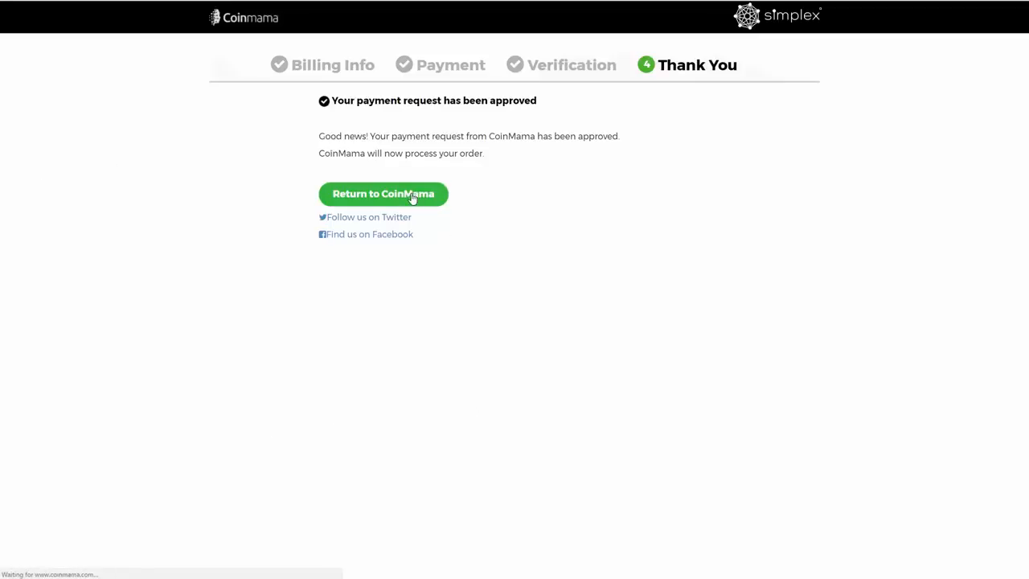
Check the In Process 0.077224 BTC, 100 USD order on My Orders.
left_click(384, 194)
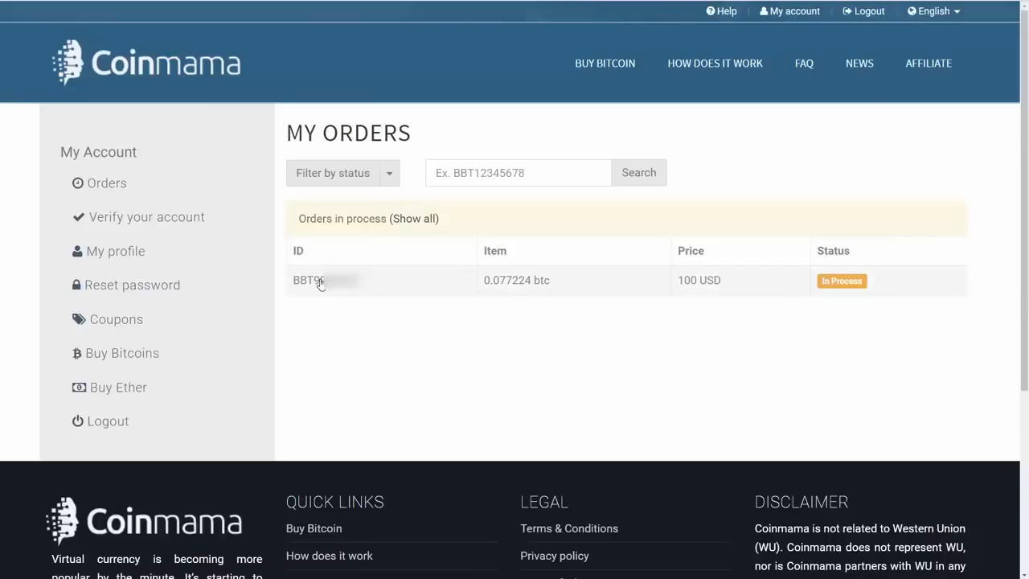
mouse_move(517, 280)
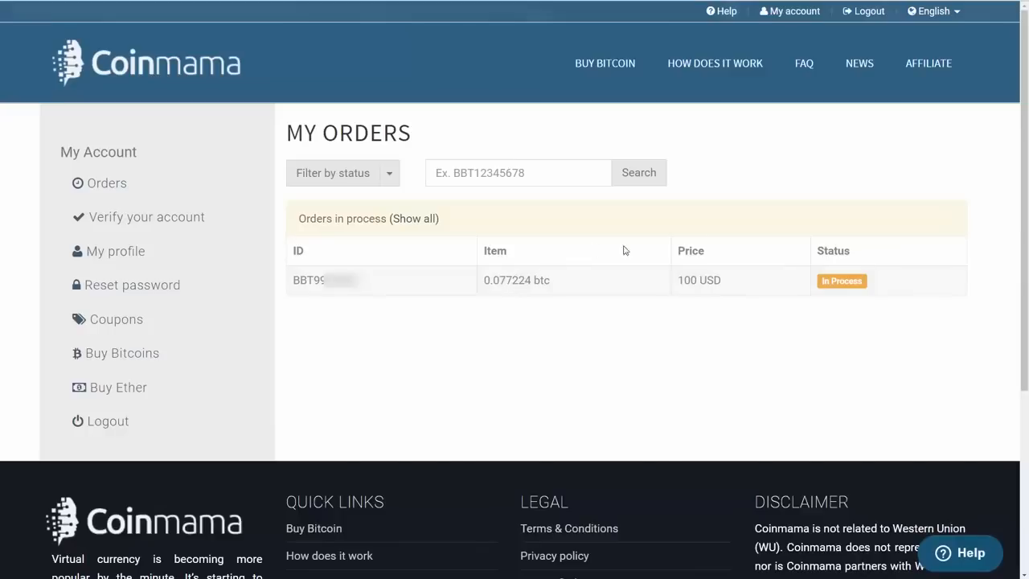
mouse_move(848, 254)
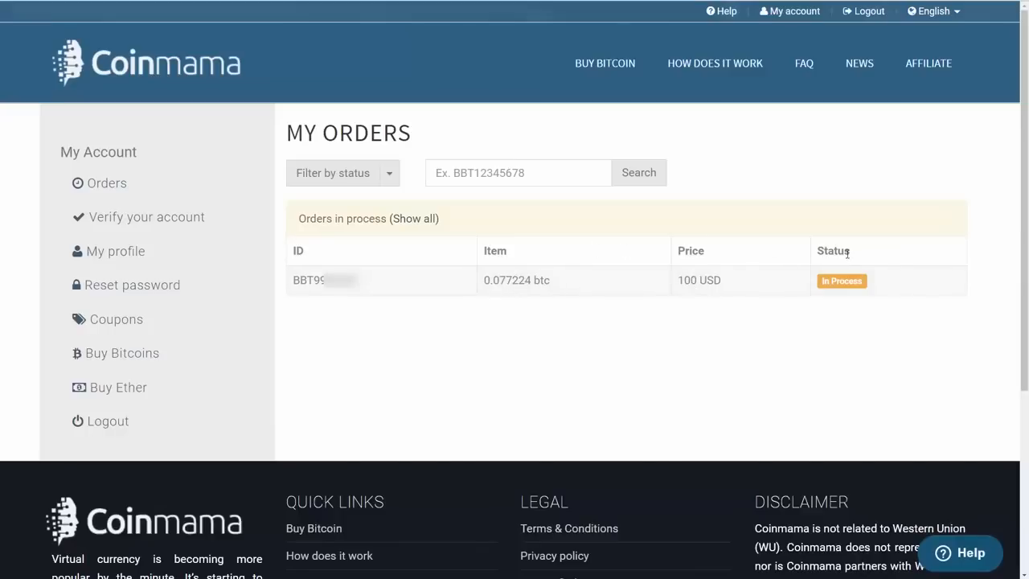
mouse_move(842, 281)
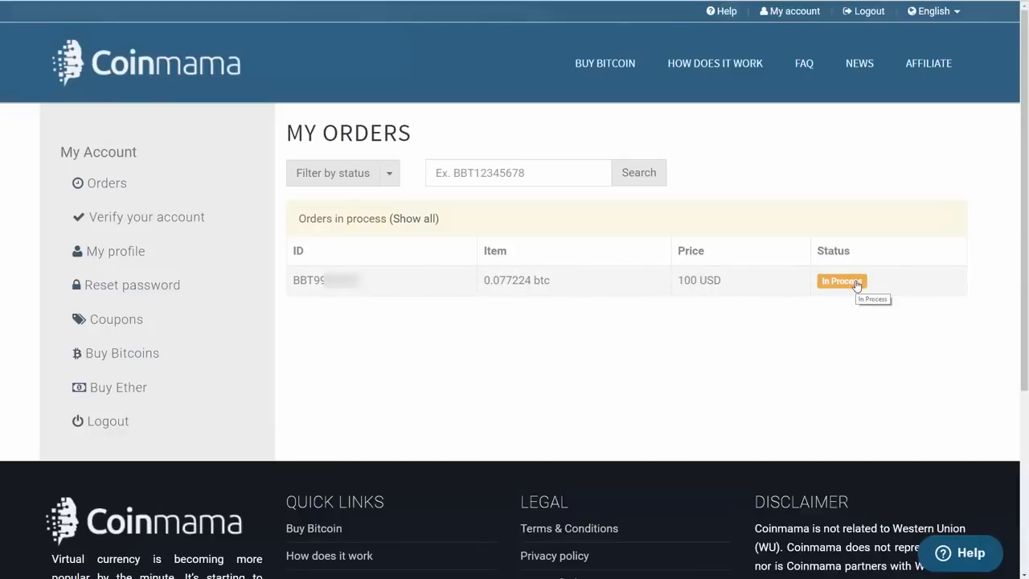
mouse_move(740, 328)
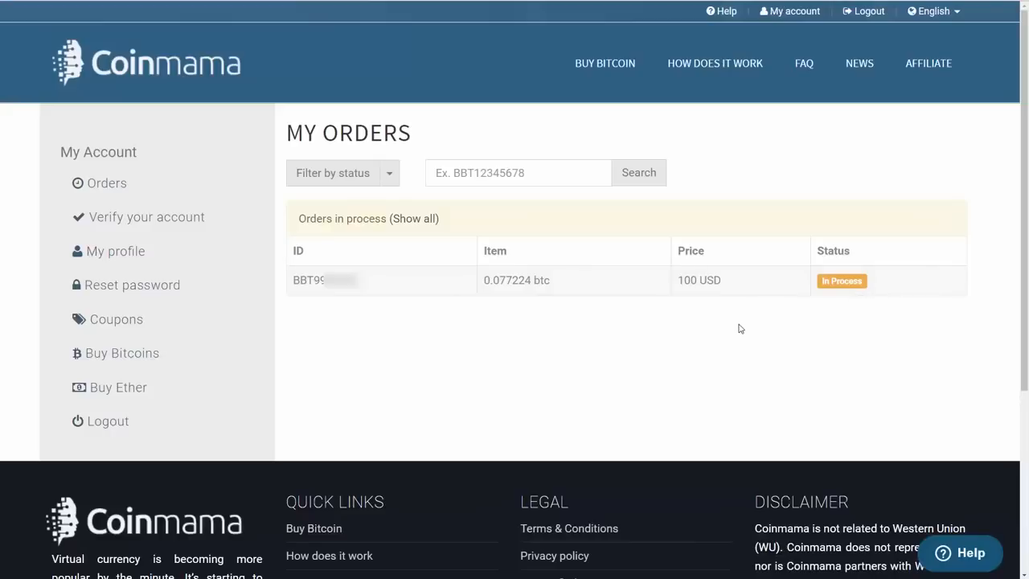
mouse_move(725, 350)
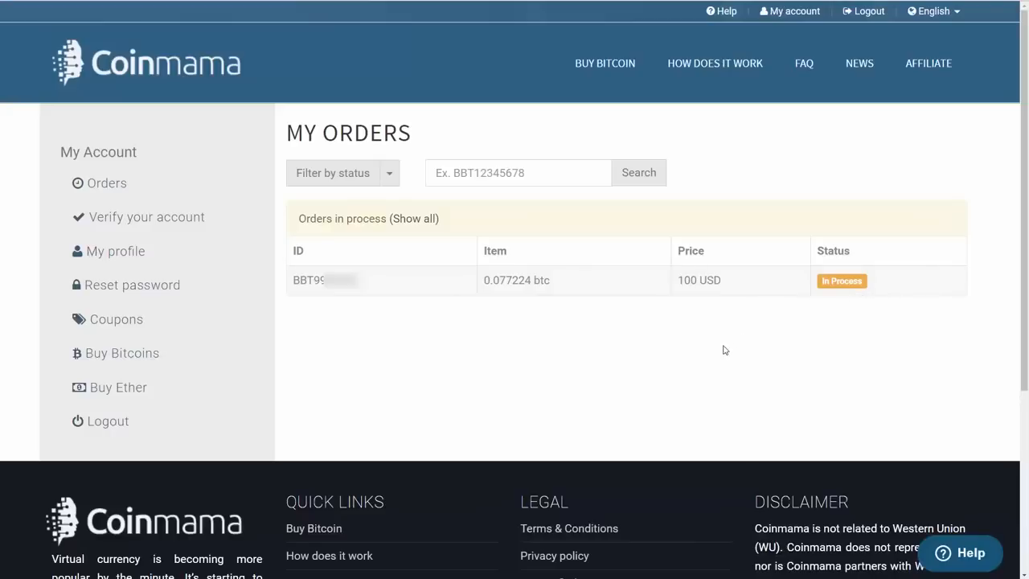